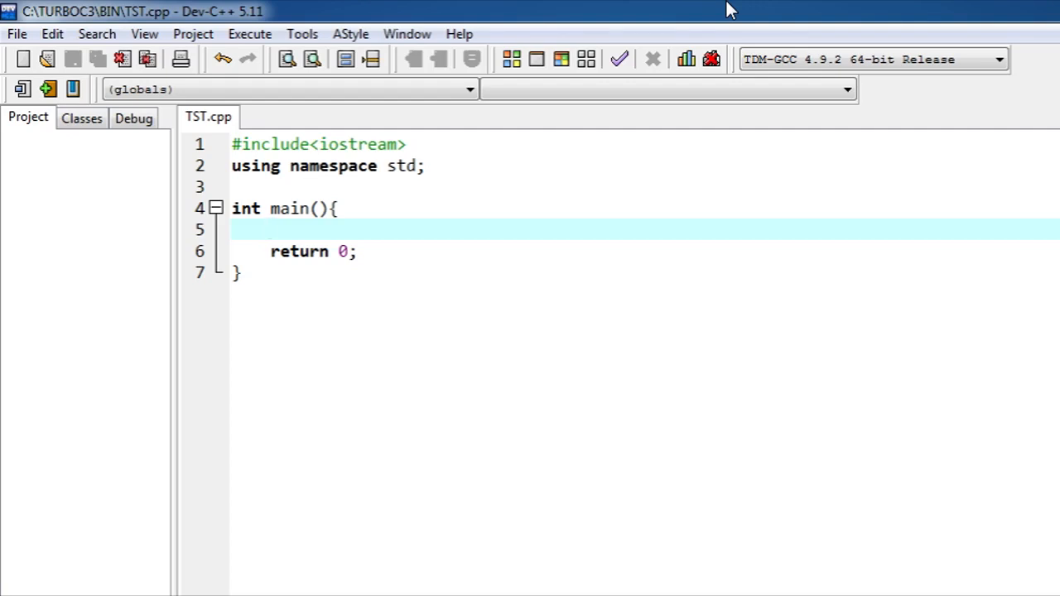
Declare int a inside main and write the cout prompt "INPUT A NUMBER:"
{"action": "left_click", "coordinate": [271, 228]}
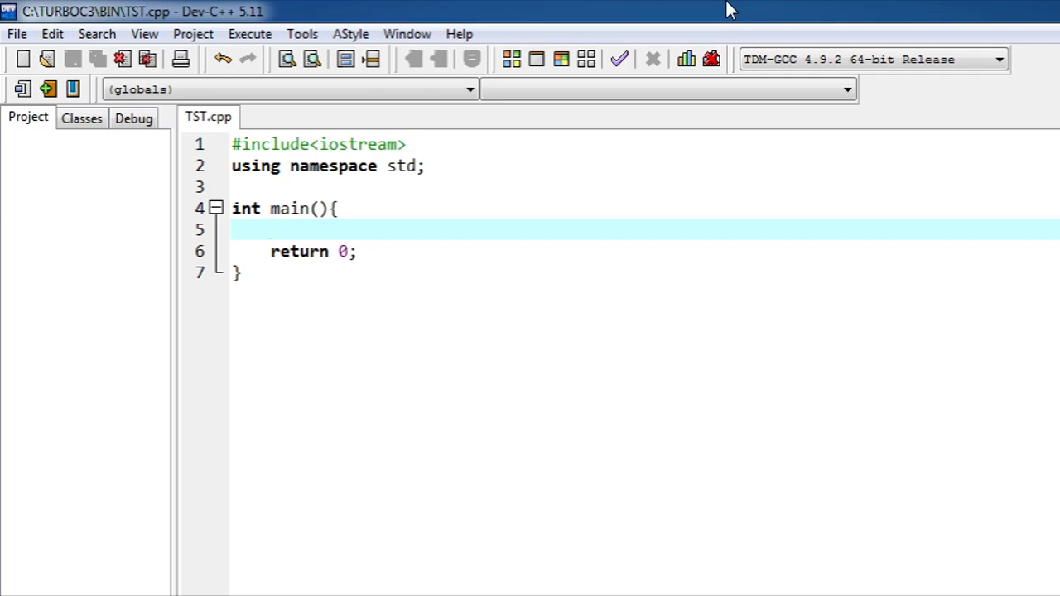
{"action": "type", "text": "int"}
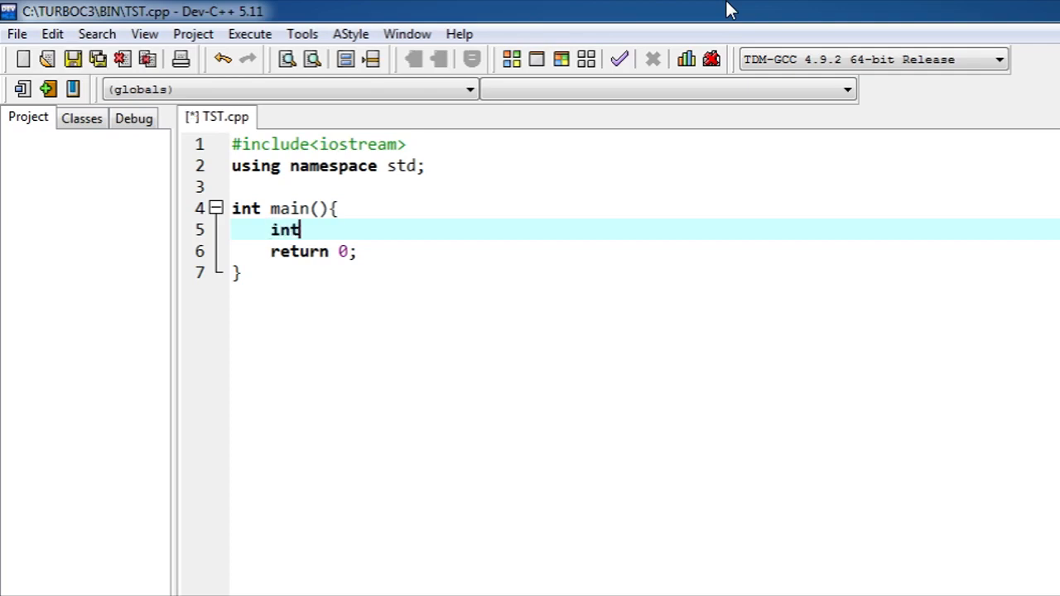
{"action": "type", "text": "a;"}
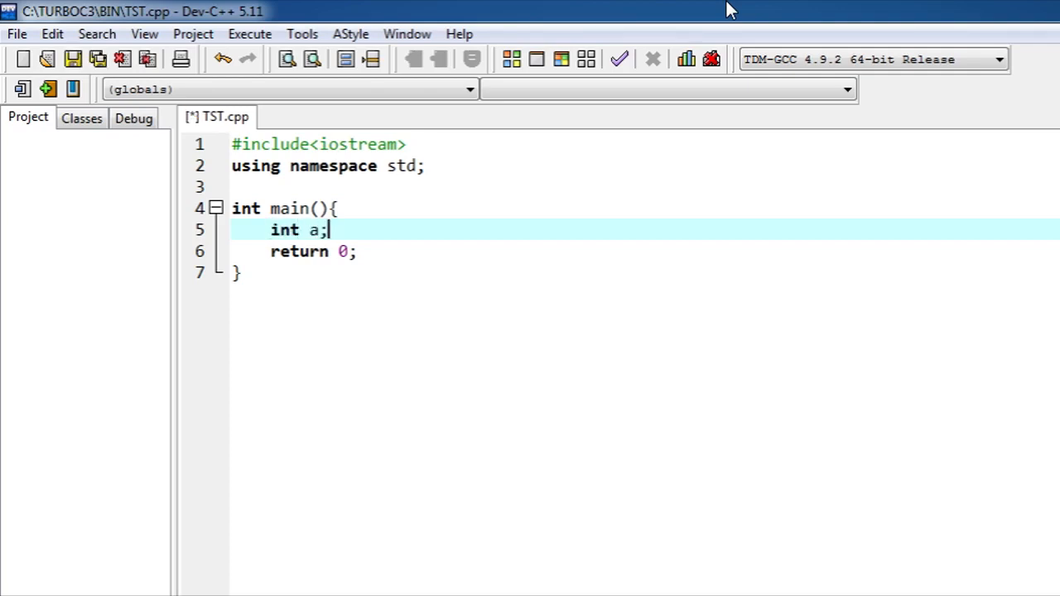
{"action": "type", "text": "cout<<"}
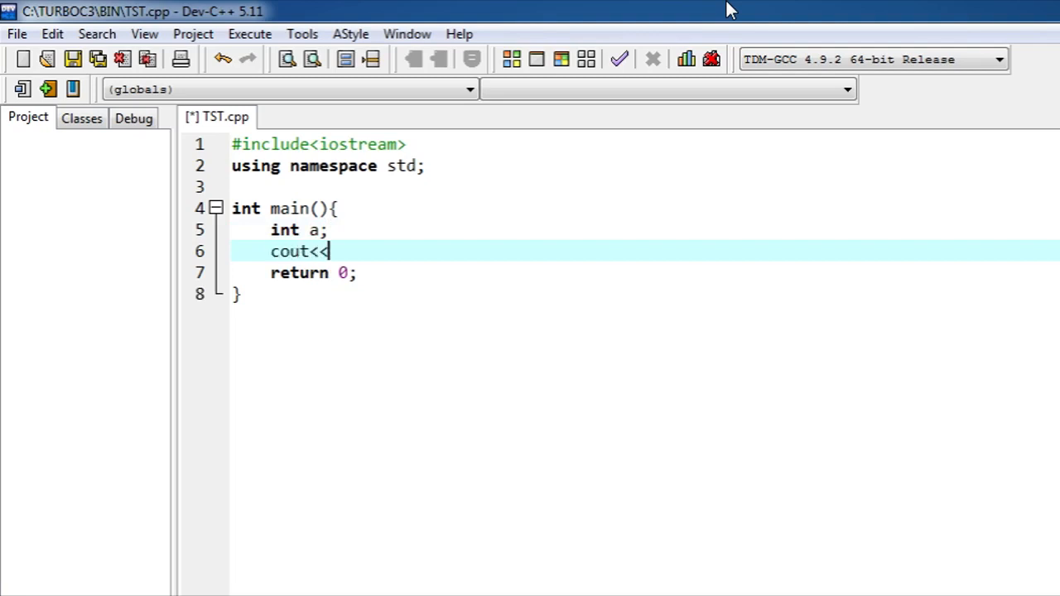
{"action": "type", "text": "\"\":\""}
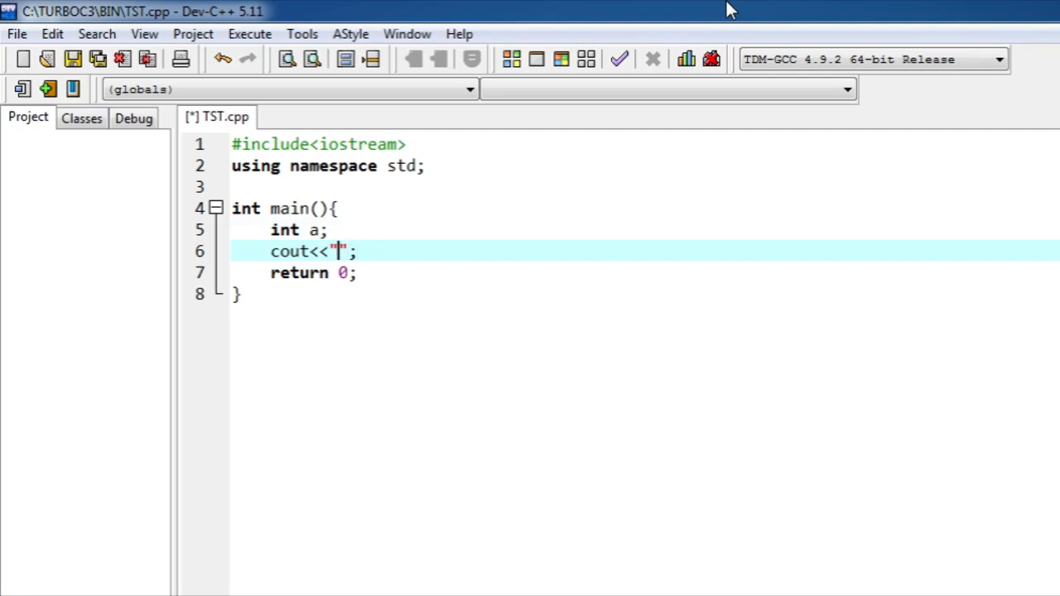
{"action": "type", "text": ":"}
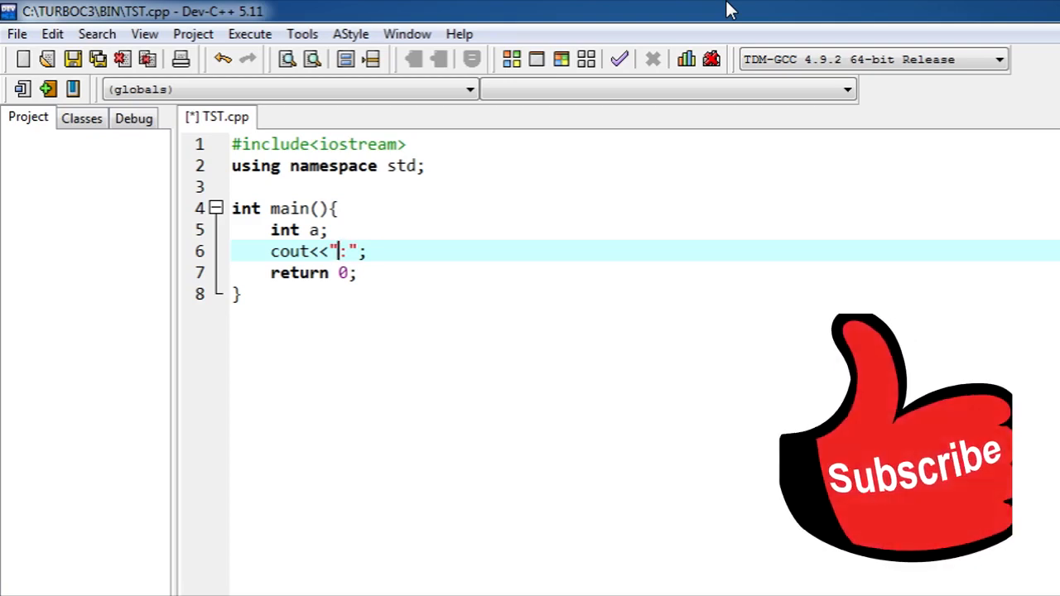
{"action": "type", "text": "INPUT A NUMBER"}
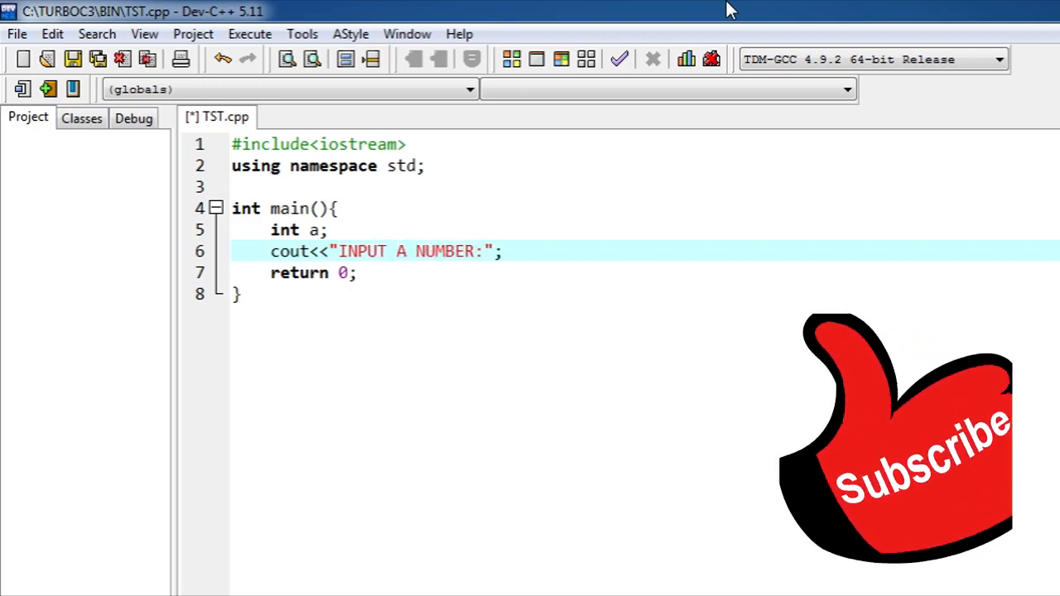
Read the number into a with cin>>a and begin an if( statement
{"action": "type", "text": "cin"}
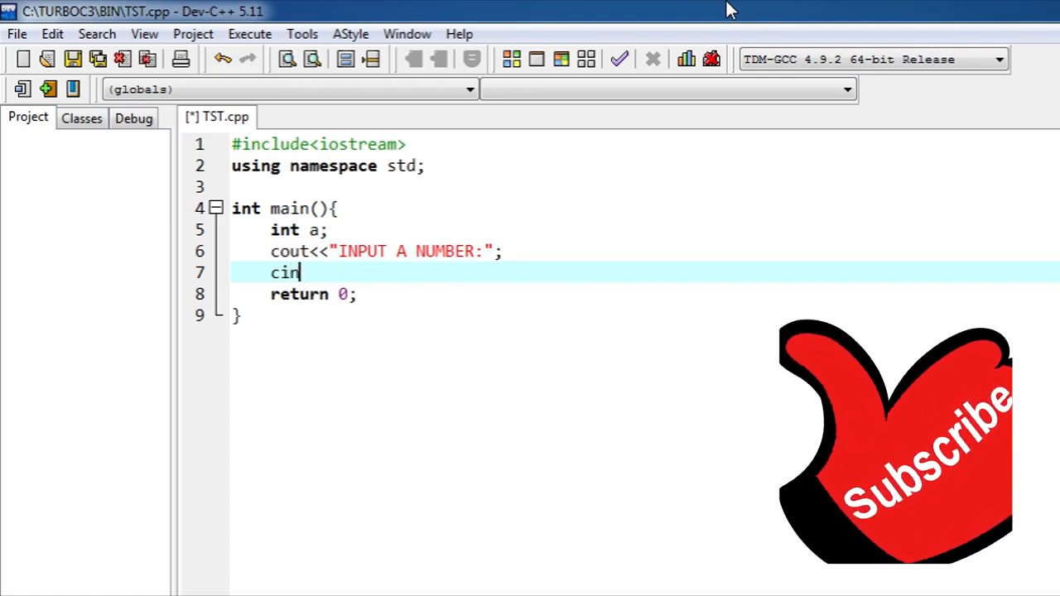
{"action": "type", "text": ">>"}
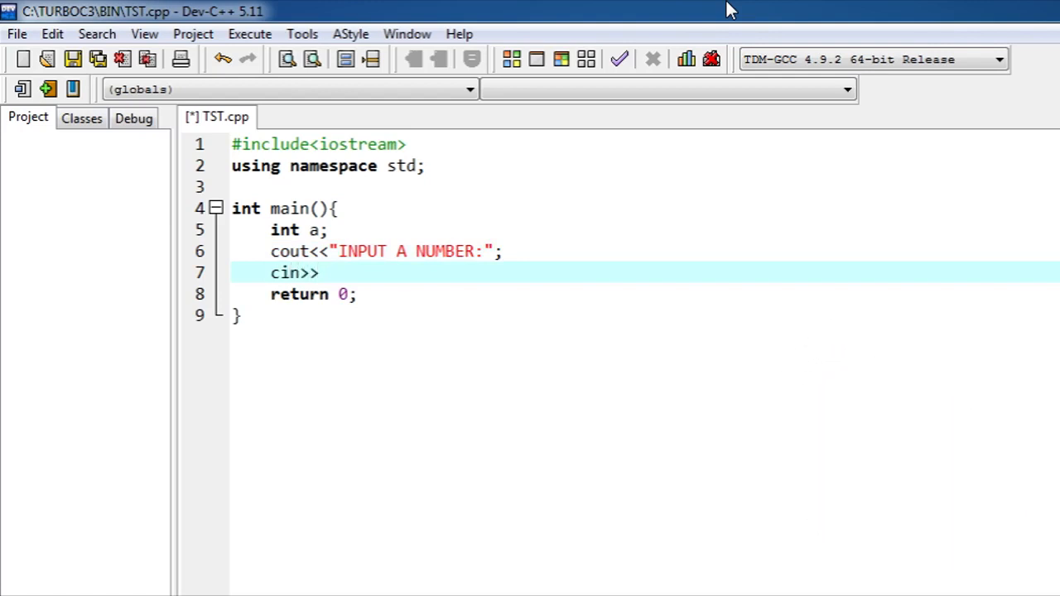
{"action": "type", "text": "a;"}
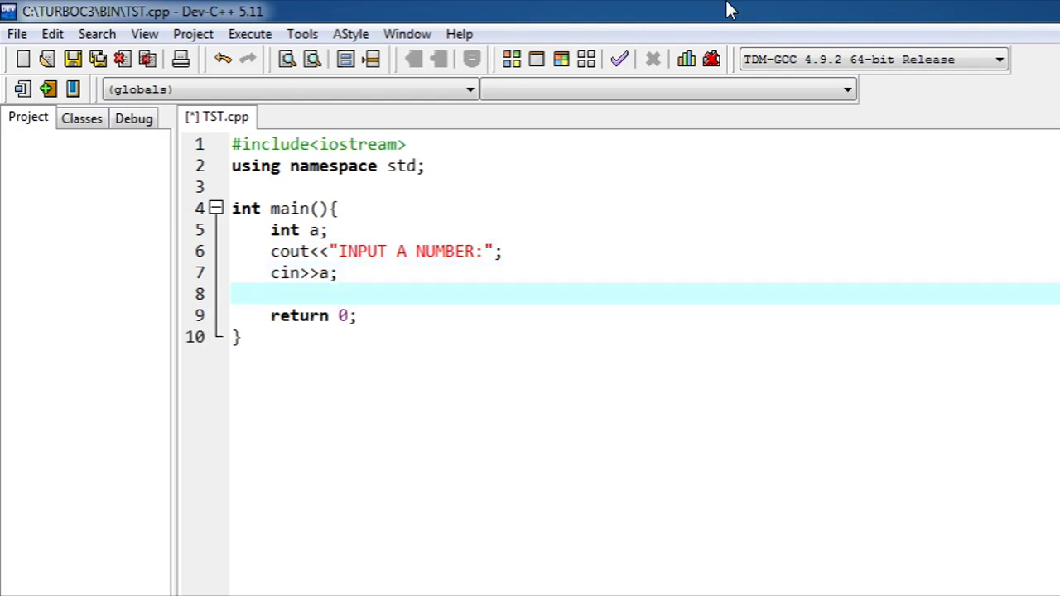
{"action": "type", "text": "if("}
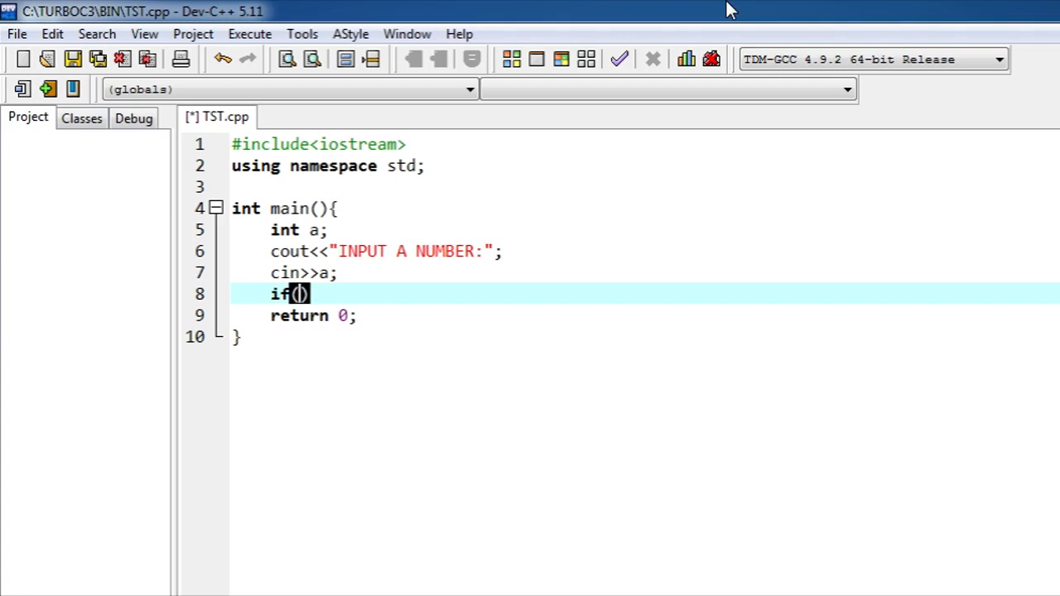
Add an opening brace so the if gets an empty body block
{"action": "type", "text": "{"}
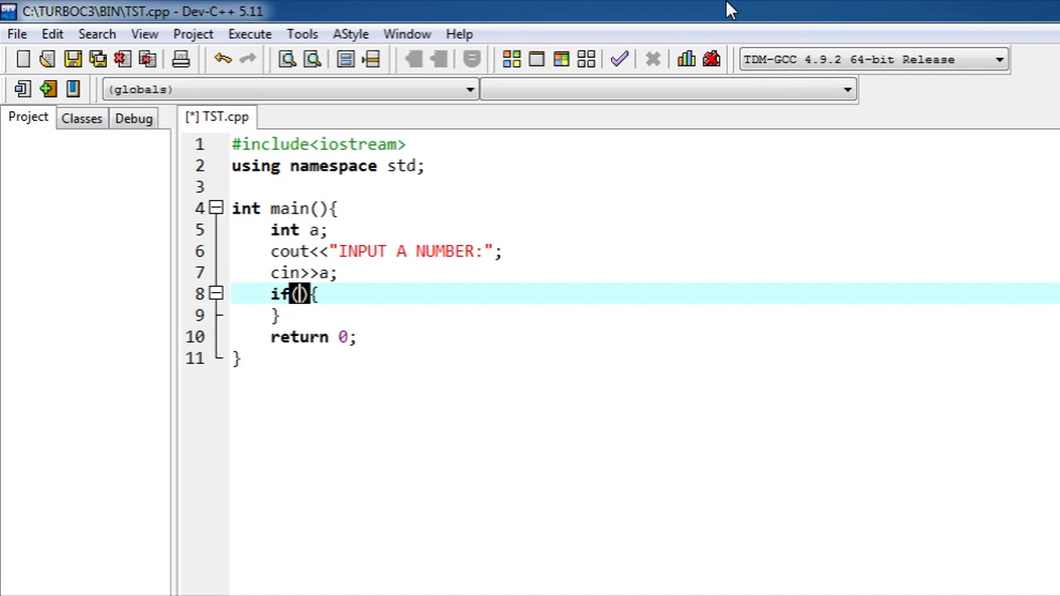
Fill the if condition with a%2==0 to test for even numbers
{"action": "type", "text": "a"}
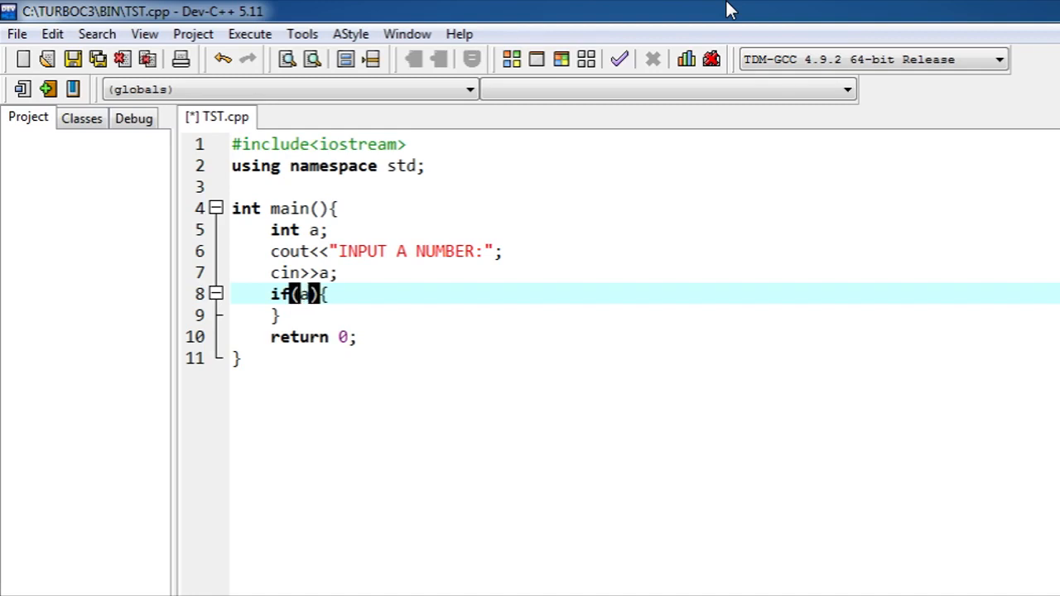
{"action": "type", "text": "%"}
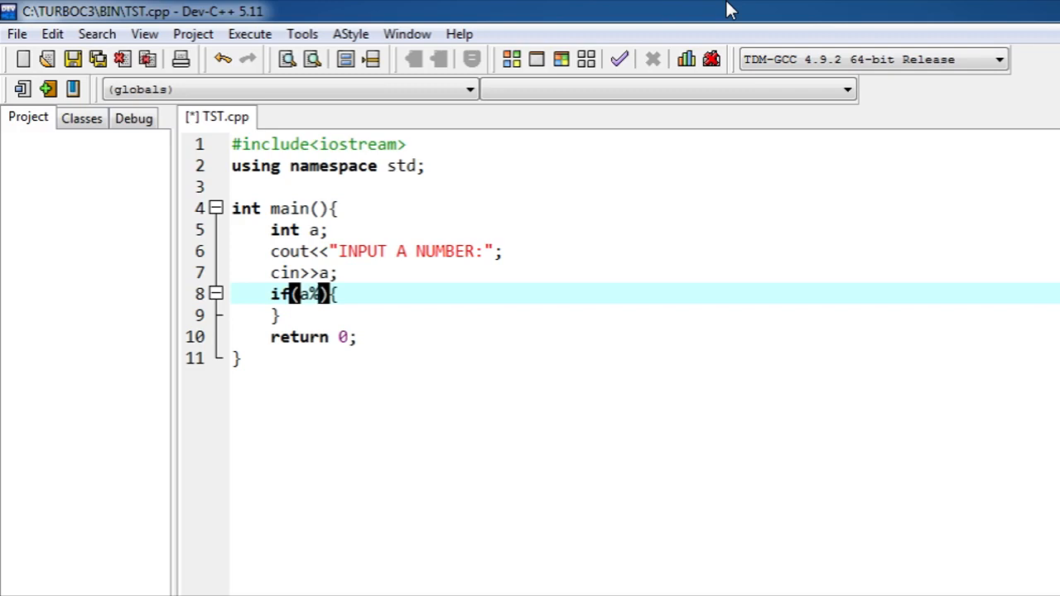
{"action": "type", "text": "2=="}
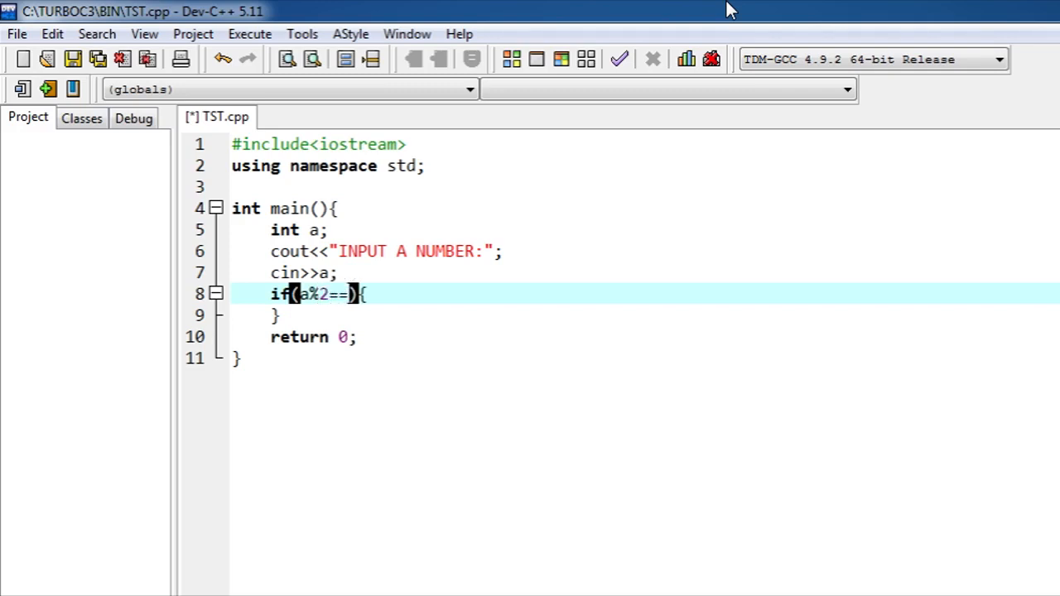
{"action": "type", "text": "0"}
{"action": "type", "text": "c"}
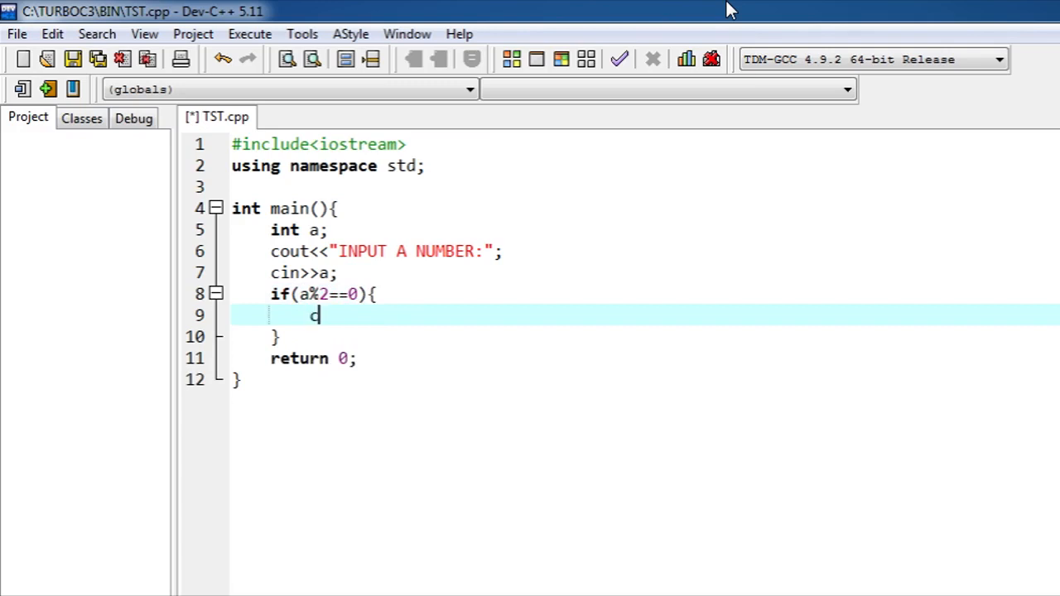
Write cout<<NUMBER IS EVEN. in the if body and start the else keyword
{"action": "type", "text": "out<<"}
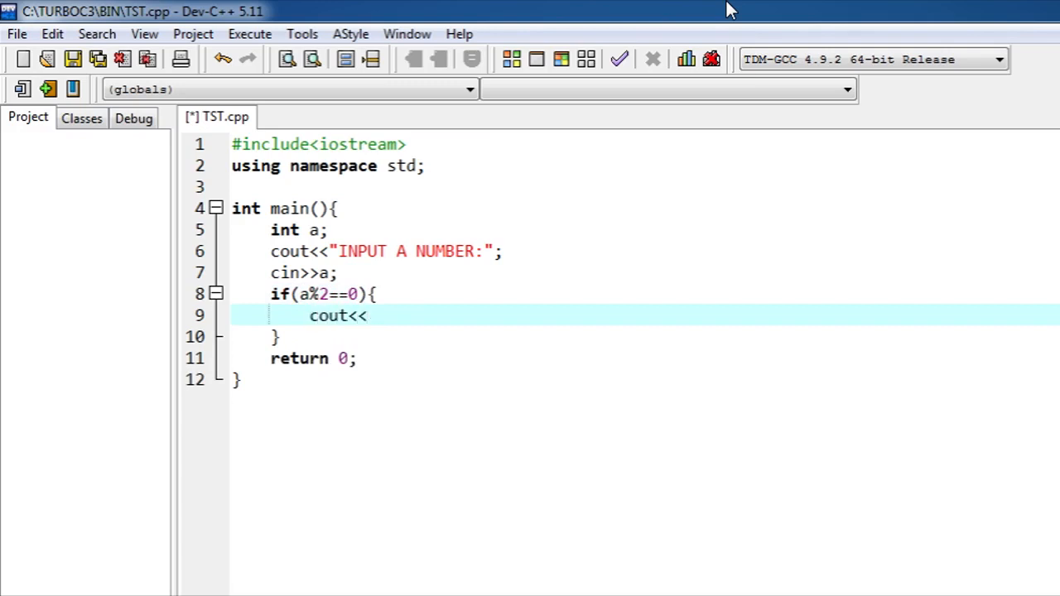
{"action": "type", "text": "NUMBER IS"}
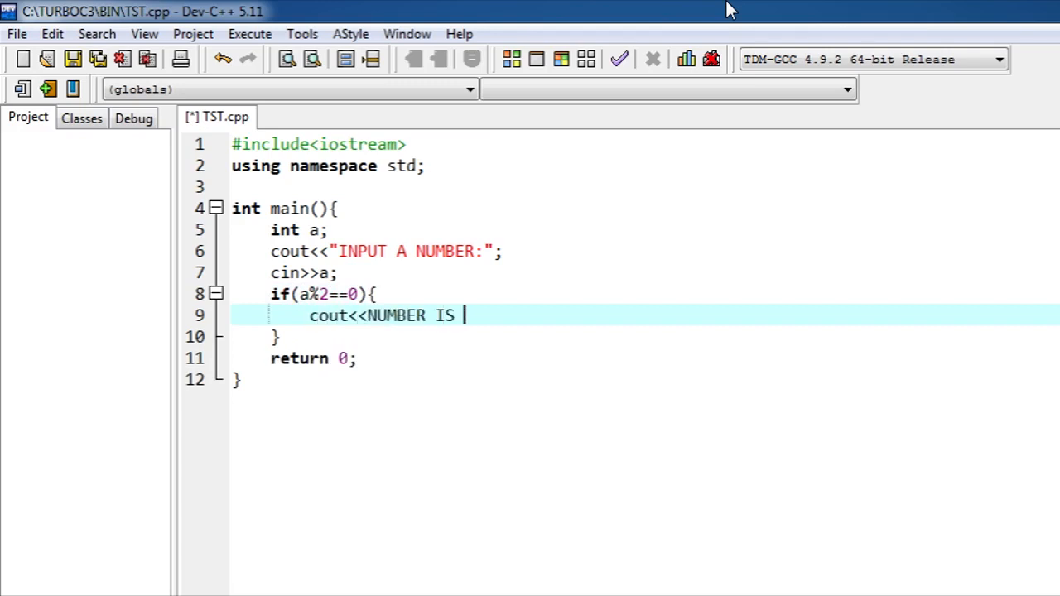
{"action": "type", "text": "EVEN"}
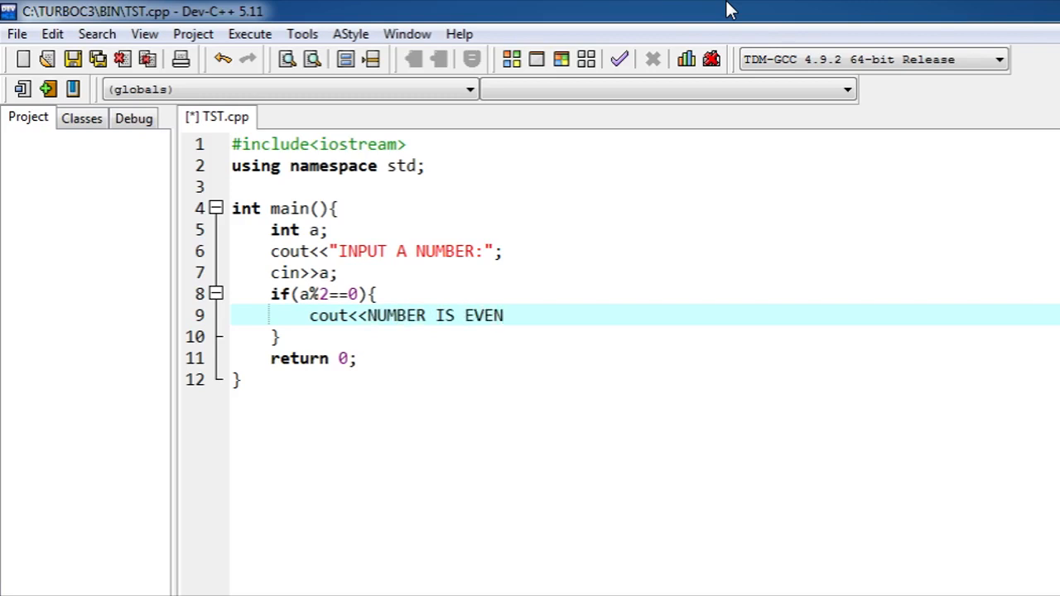
{"action": "type", "text": "."}
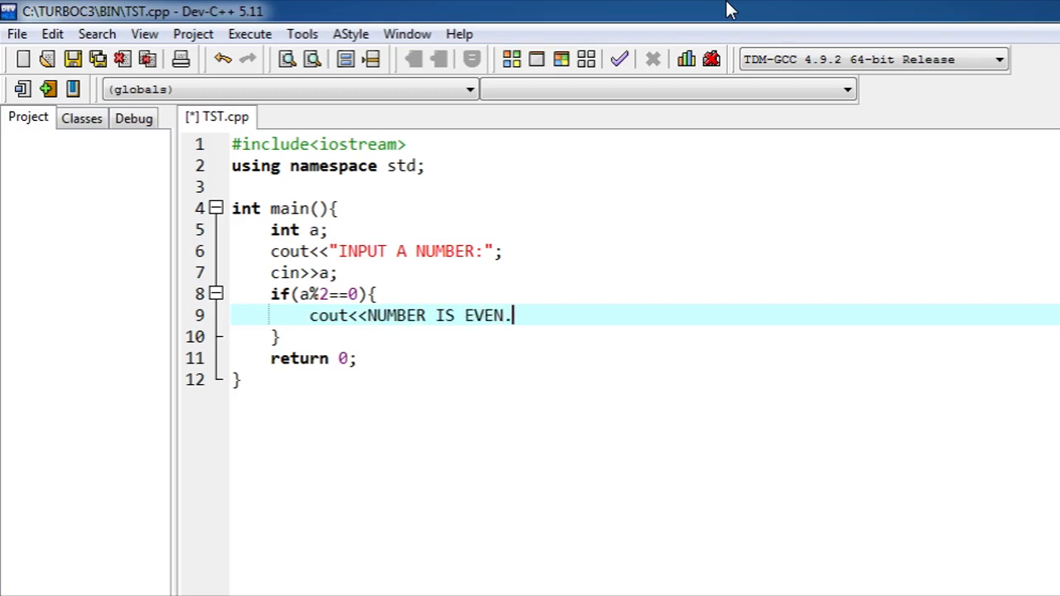
{"action": "type", "text": "els"}
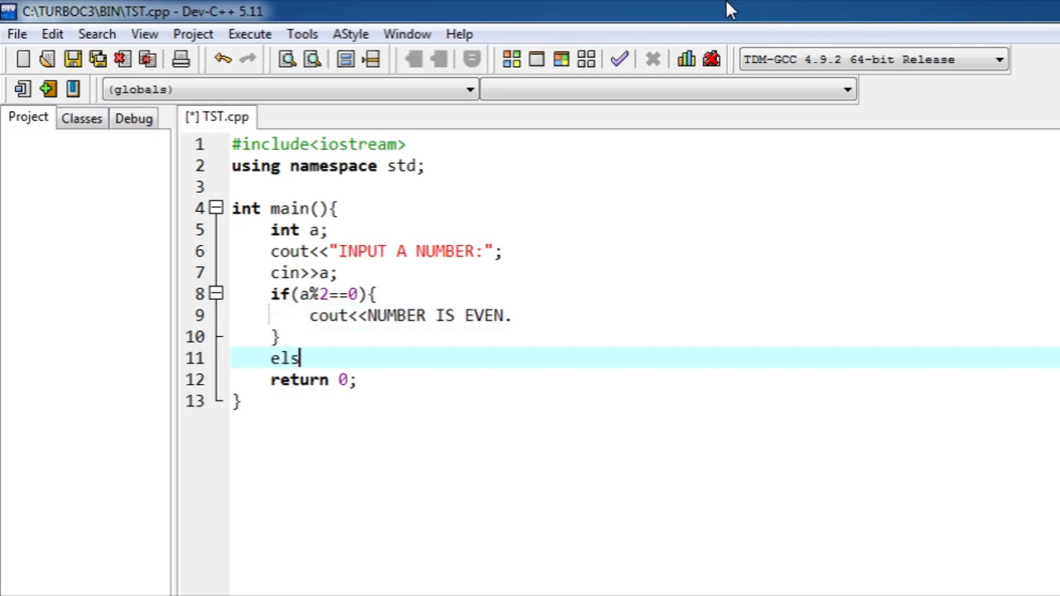
Finish else{ and start its cout<<"" output statement
{"action": "type", "text": "e"}
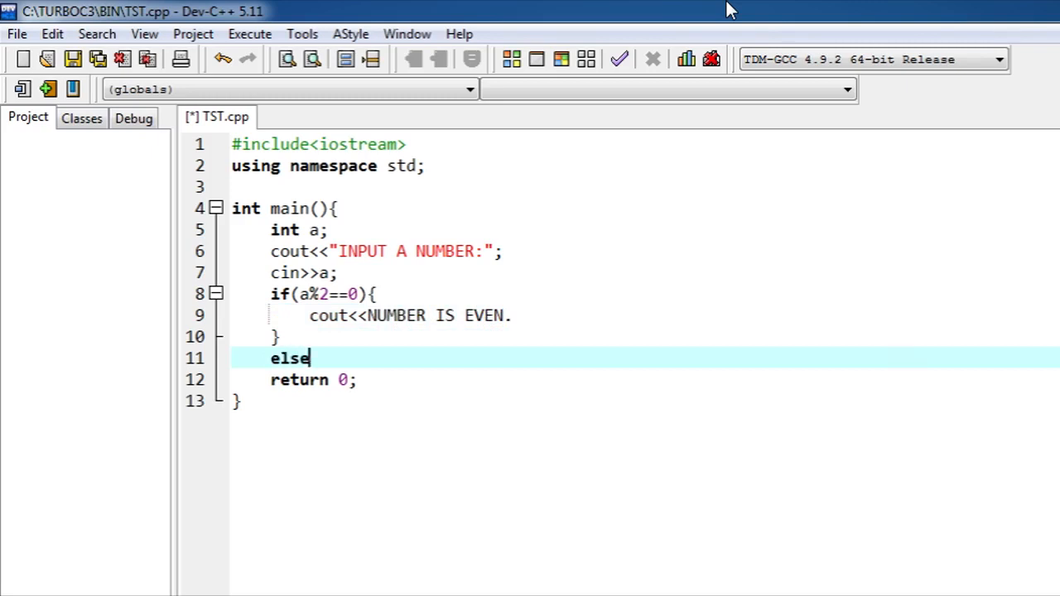
{"action": "type", "text": "{"}
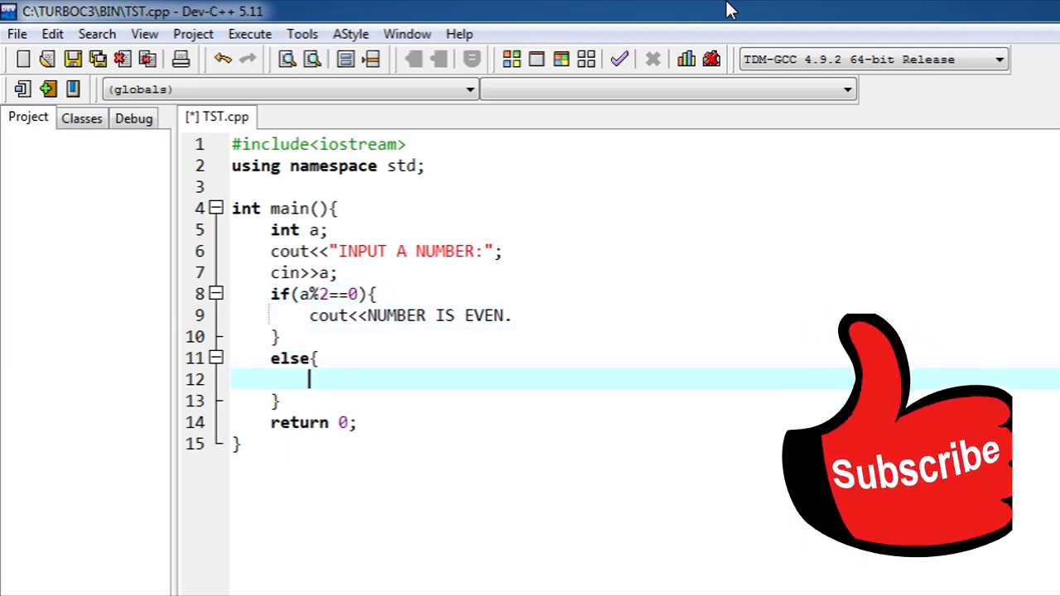
{"action": "type", "text": "cout<<"}
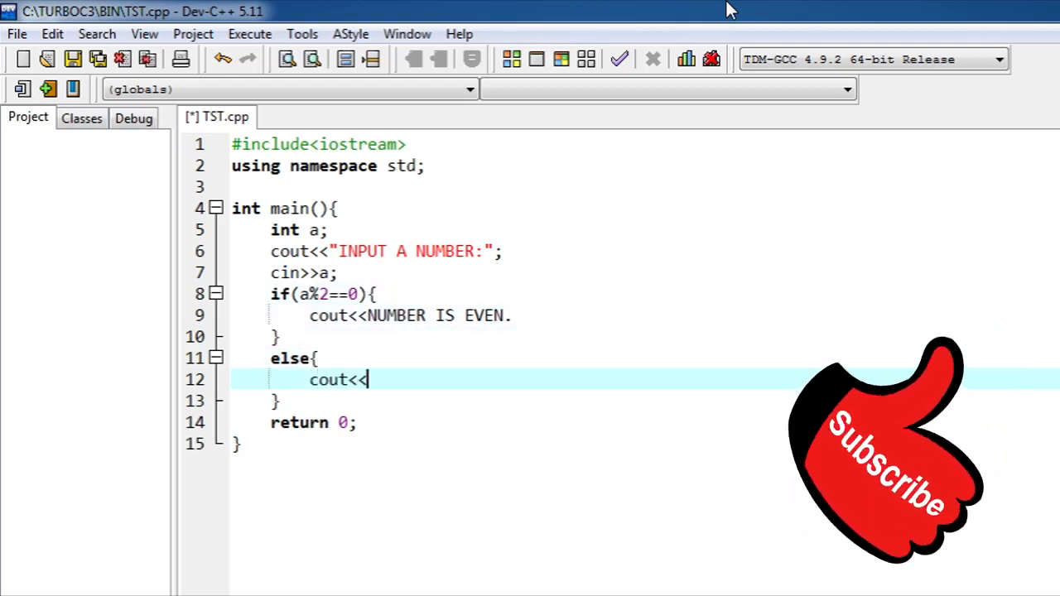
{"action": "type", "text": "\"\""}
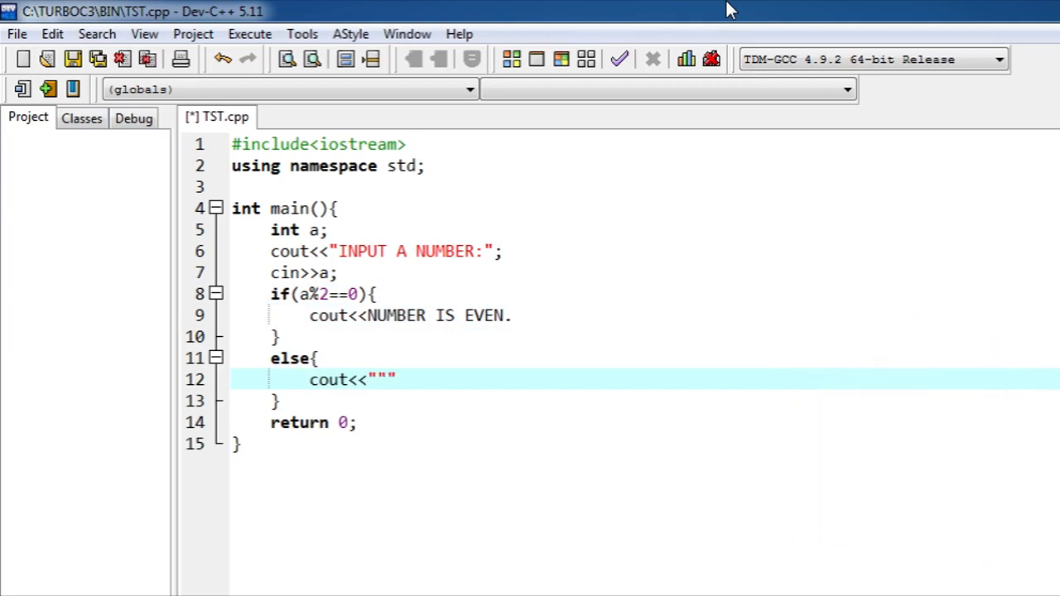
Quote the even message on line 9 and write "NUMBER IS ODD" in the else output
{"action": "left_click", "coordinate": [384, 315]}
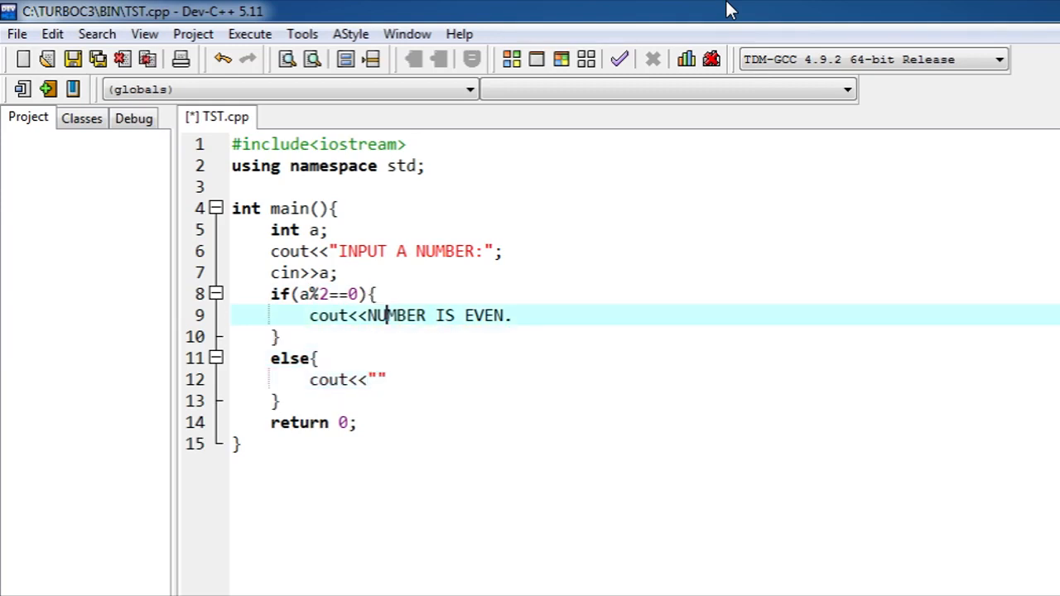
{"action": "type", "text": "\"\"\""}
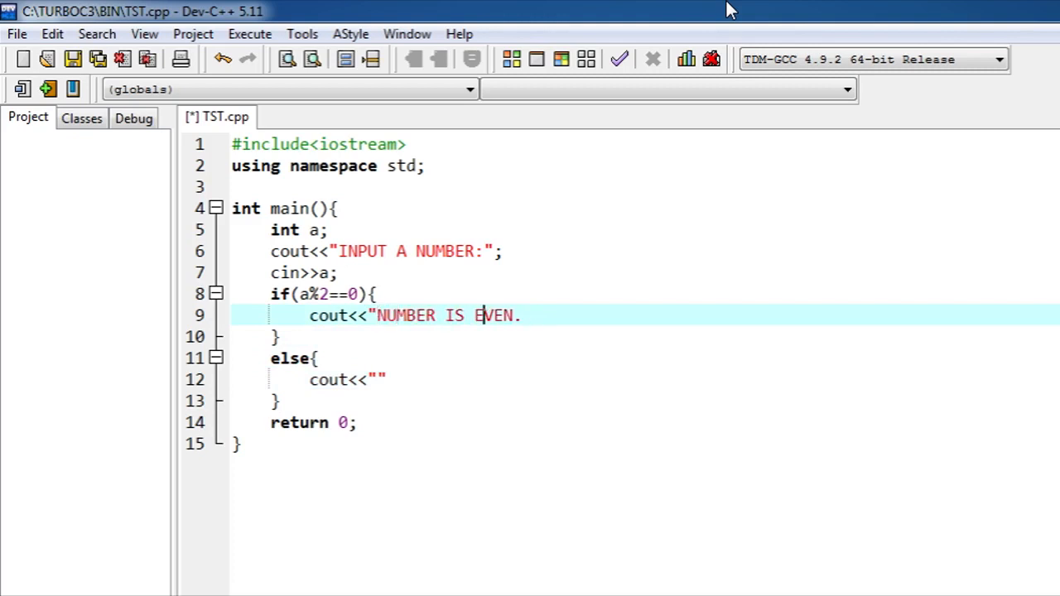
{"action": "type", "text": "\"\""}
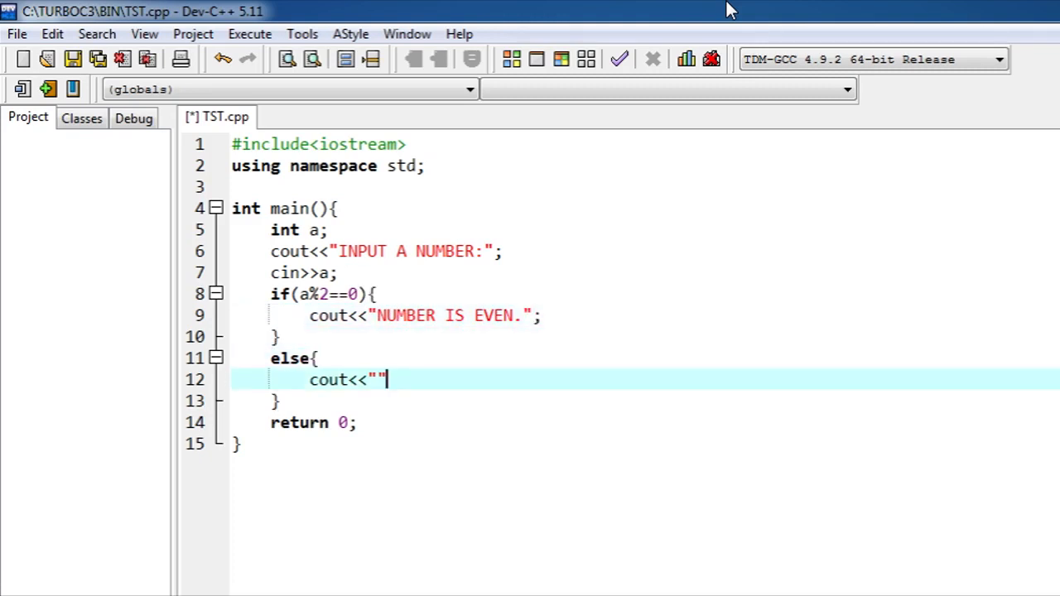
{"action": "type", "text": "NU"}
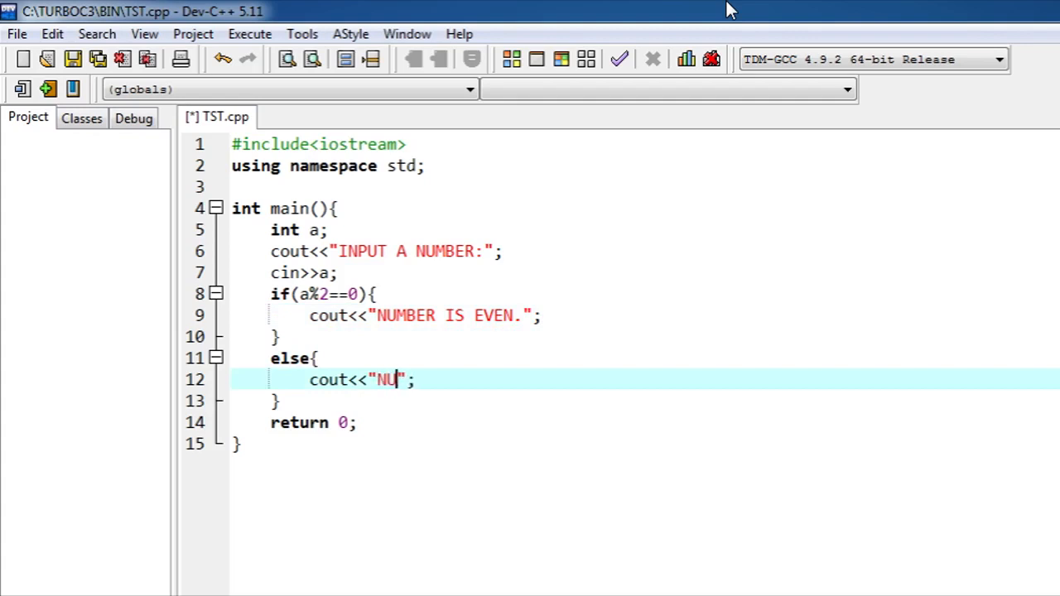
{"action": "type", "text": "MBER IS ODD"}
{"action": "type", "text": "6"}
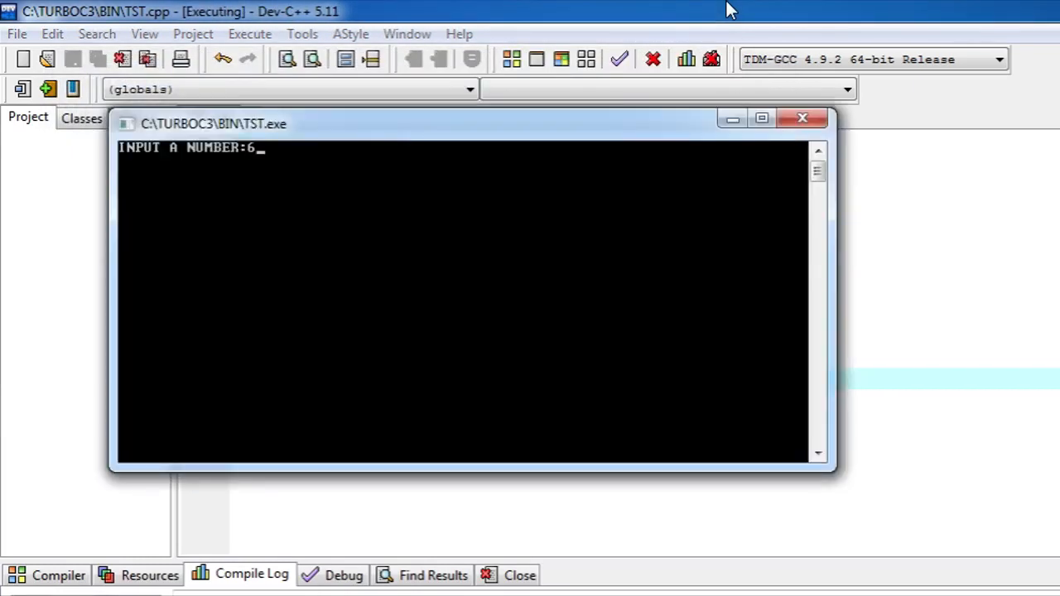
Close the test run's console window after trying input 6
{"action": "left_click", "coordinate": [802, 117]}
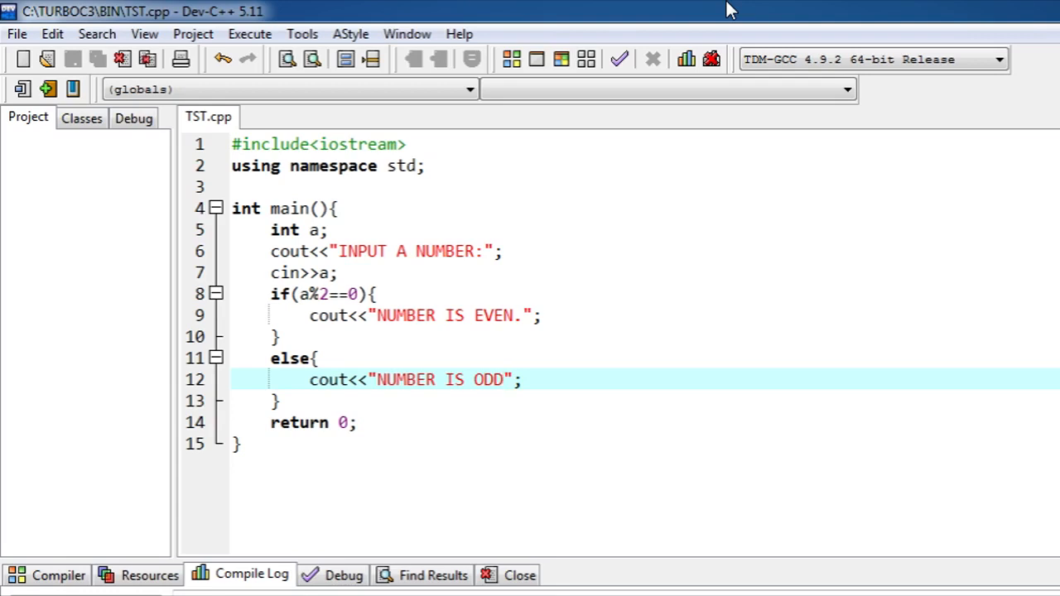
Change the first condition from a%2==0 to a==0 for the zero branch
{"action": "left_click", "coordinate": [504, 315]}
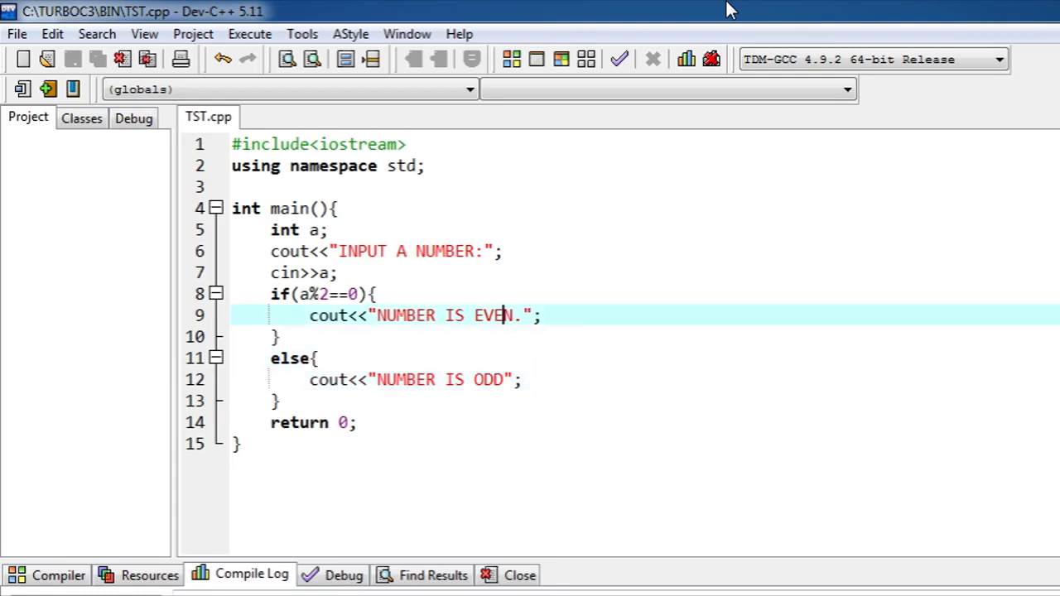
{"action": "key", "text": "Backspace"}
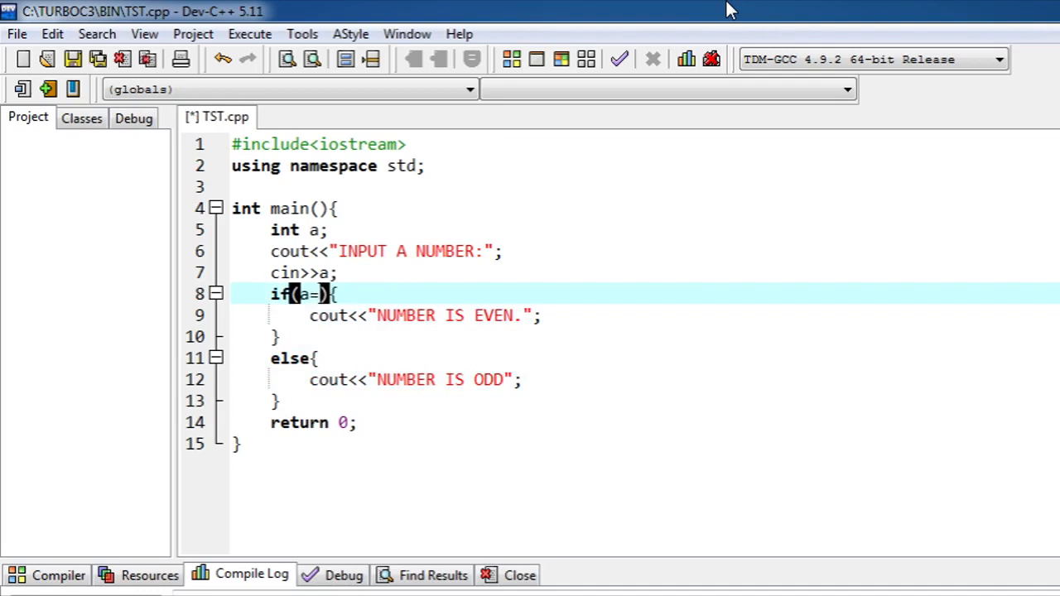
{"action": "type", "text": "=0"}
{"action": "left_click", "coordinate": [426, 315]}
{"action": "type", "text": "ZERO"}
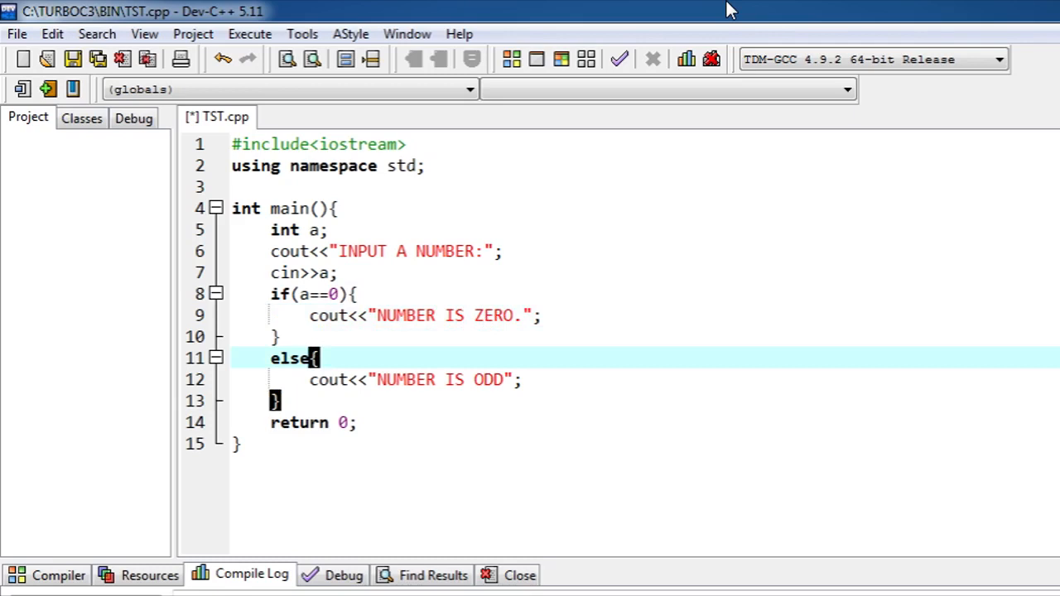
Turn the else into else if(a<0) printing "NUMBER IS NEGATIVE."
{"action": "type", "text": "if()"}
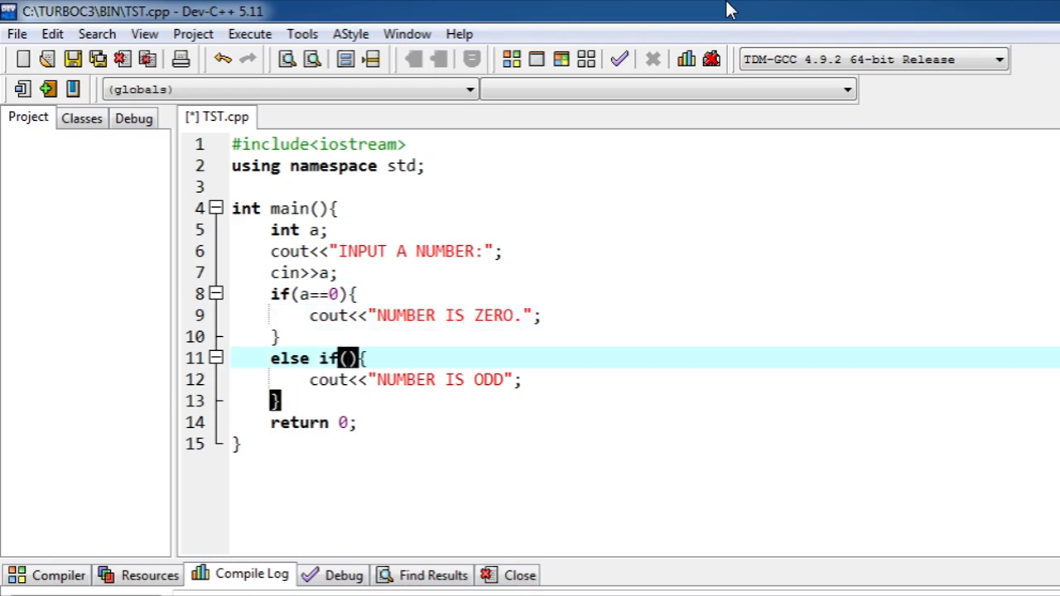
{"action": "type", "text": "a<"}
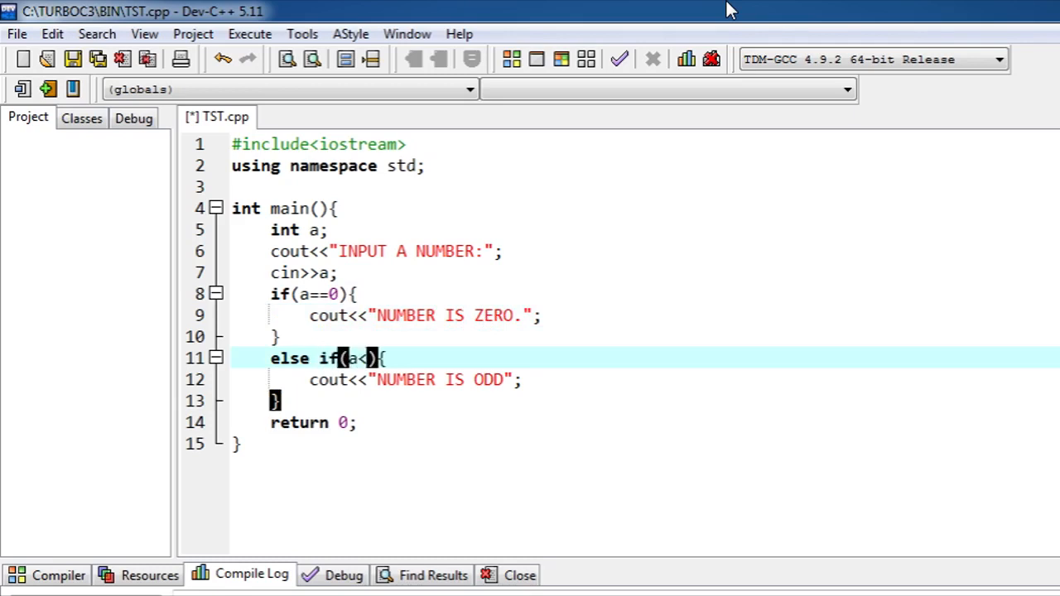
{"action": "type", "text": "0"}
{"action": "left_click", "coordinate": [646, 379]}
{"action": "type", "text": "NE"}
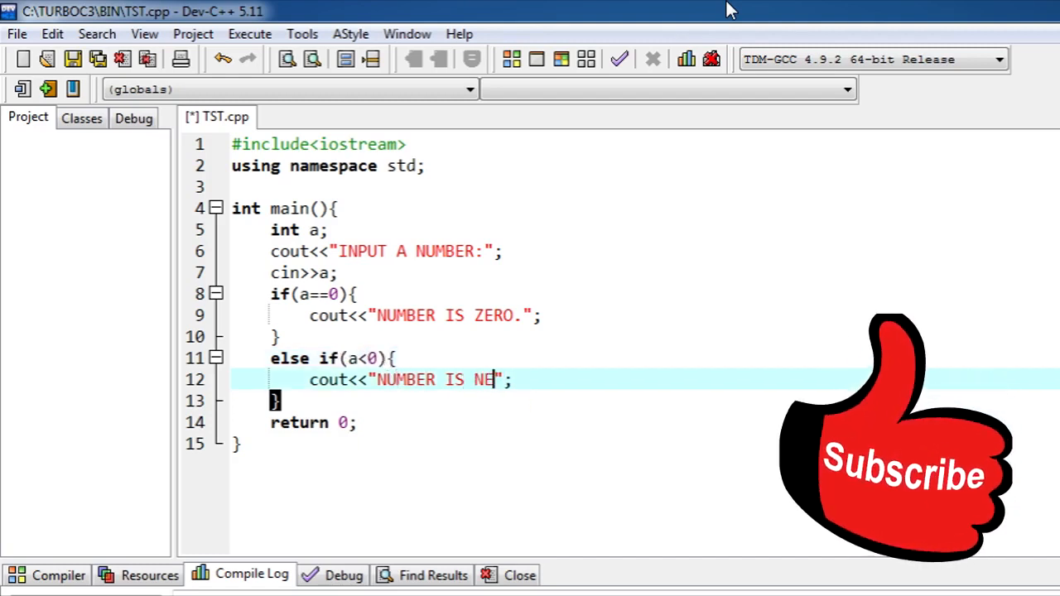
{"action": "type", "text": "GATI"}
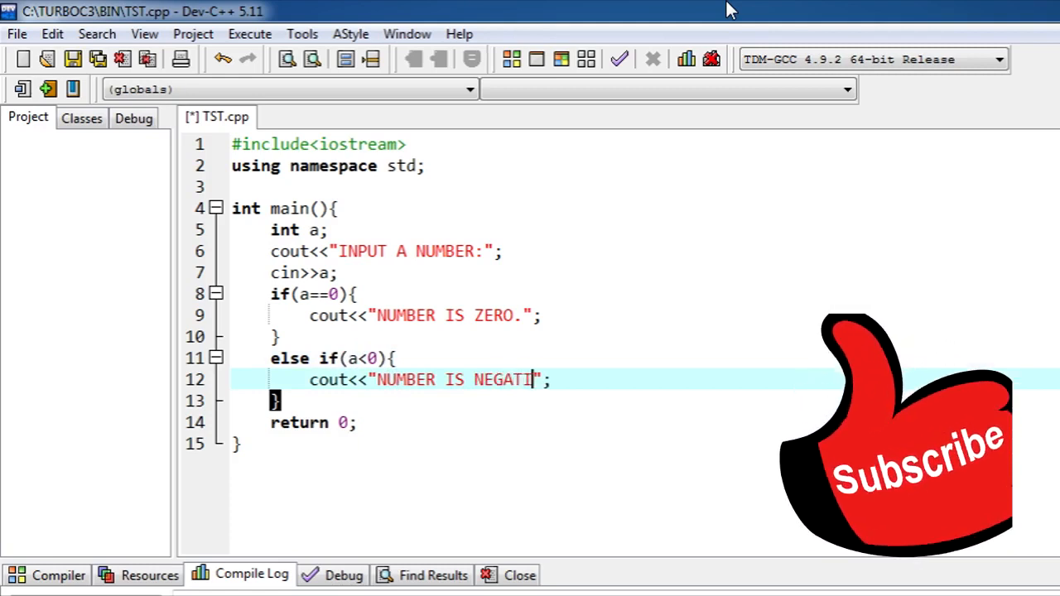
{"action": "type", "text": "VE."}
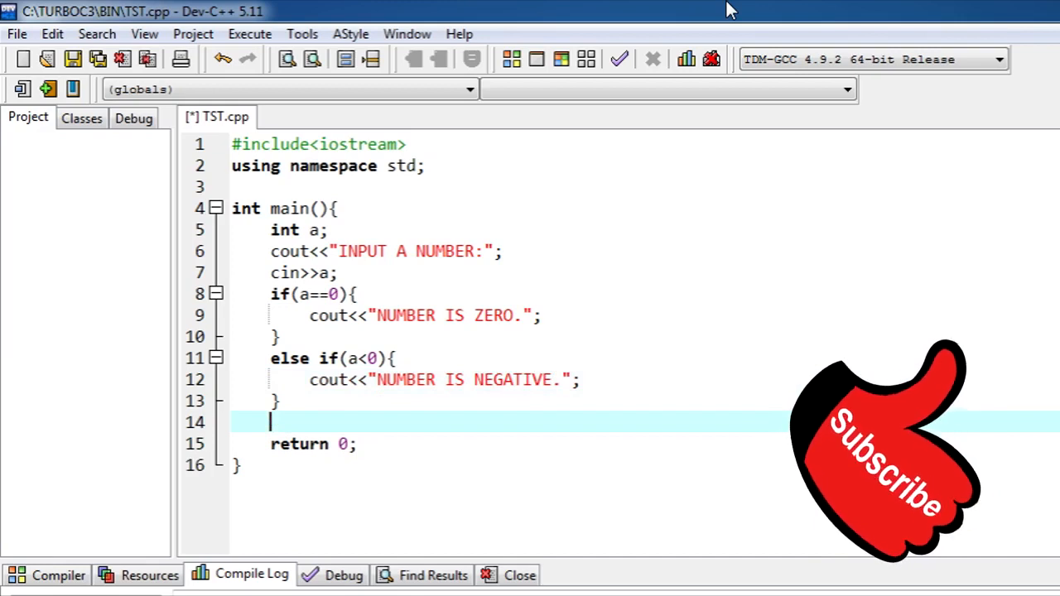
Add a final else{ block after the else if and place the cursor inside it
{"action": "type", "text": "else"}
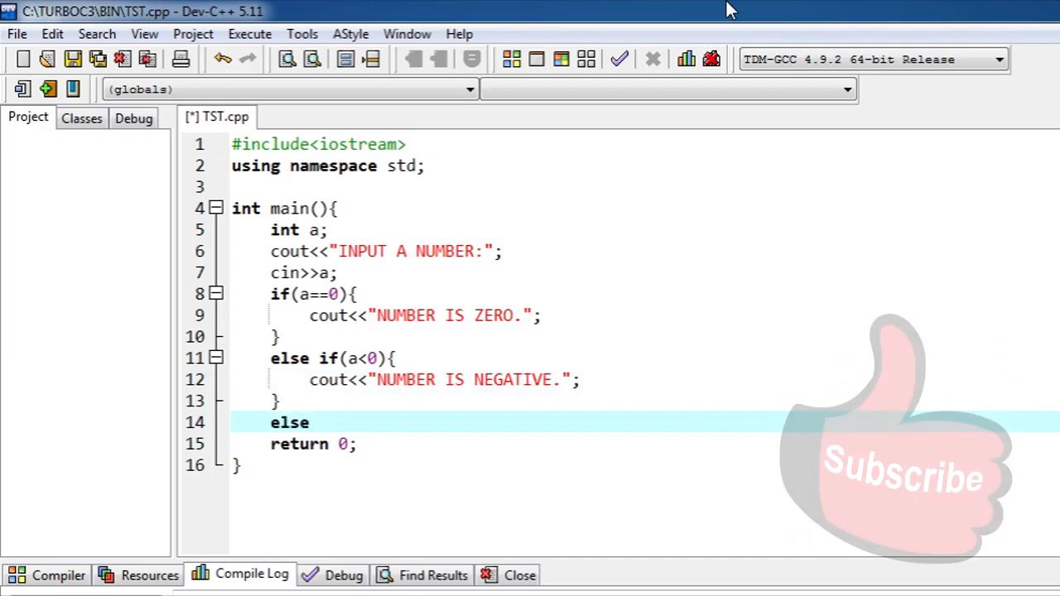
{"action": "type", "text": "{"}
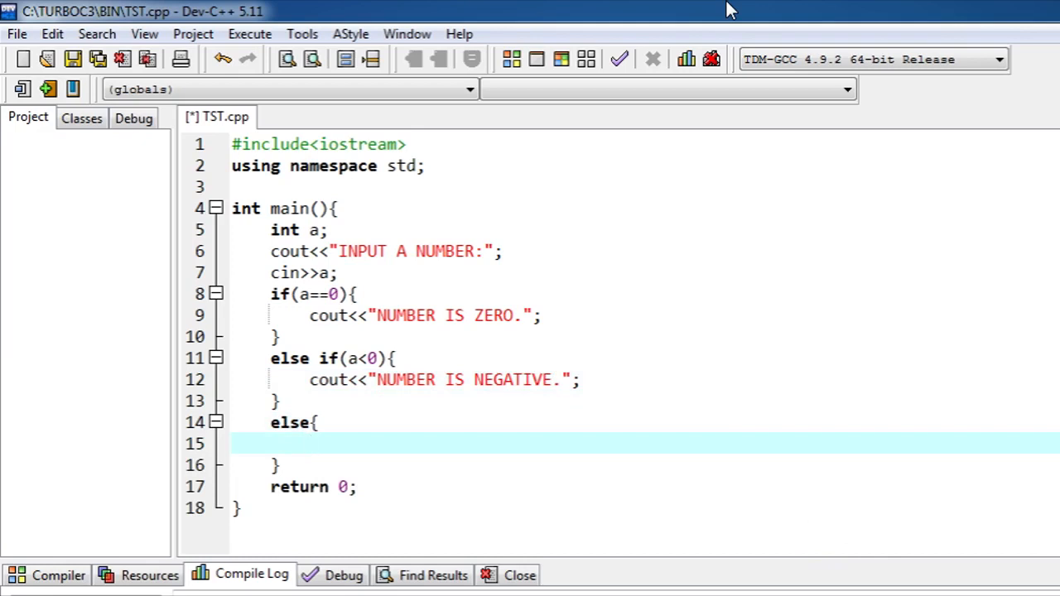
{"action": "left_click", "coordinate": [309, 444]}
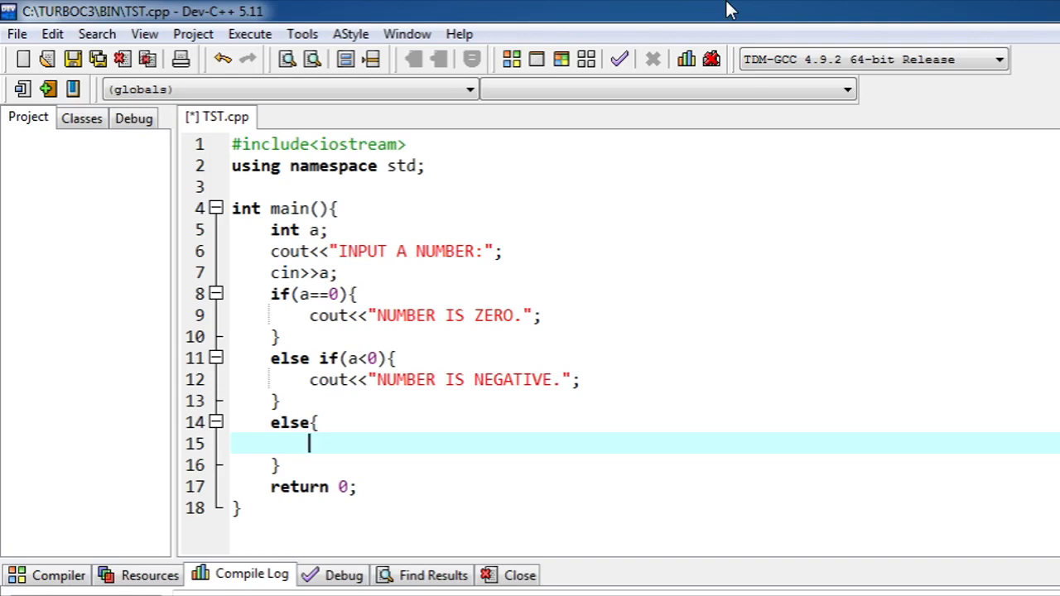
Write cout<<"NUMBER IS POSITIVE." inside the final else block
{"action": "type", "text": "cou"}
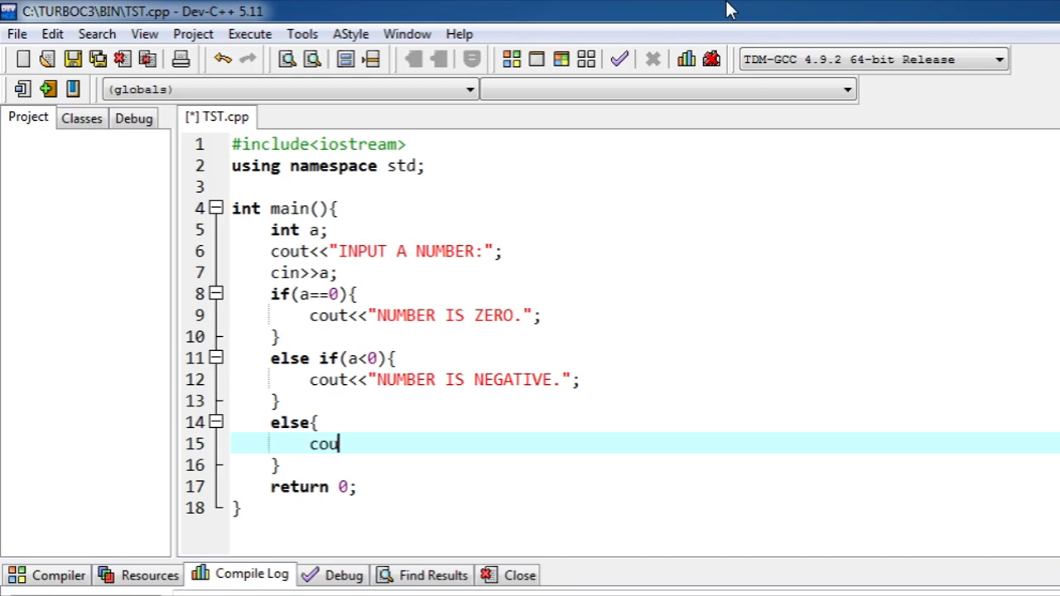
{"action": "type", "text": "t<<"}
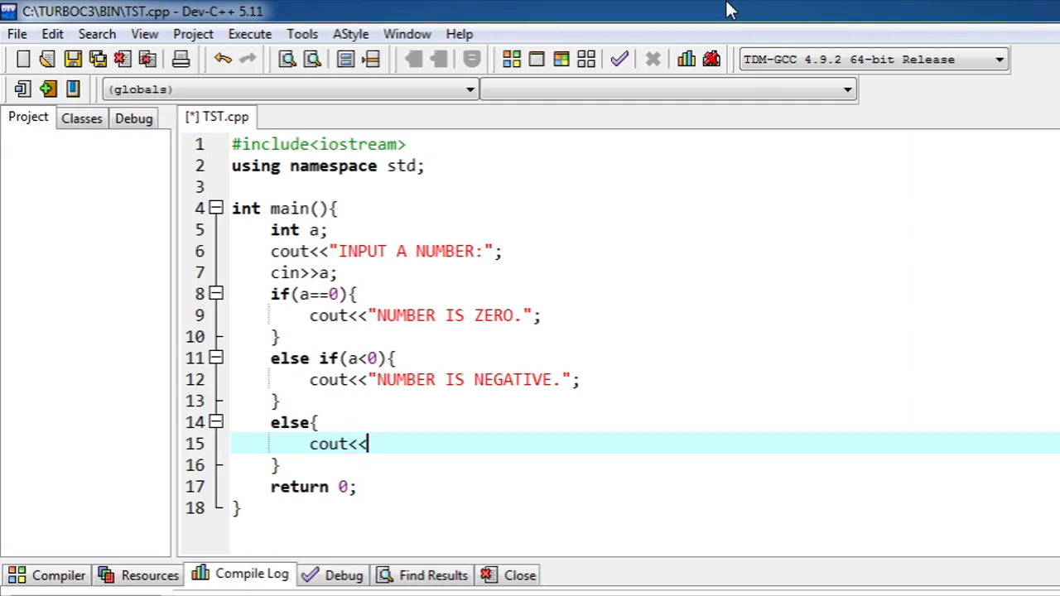
{"action": "type", "text": "\"\""}
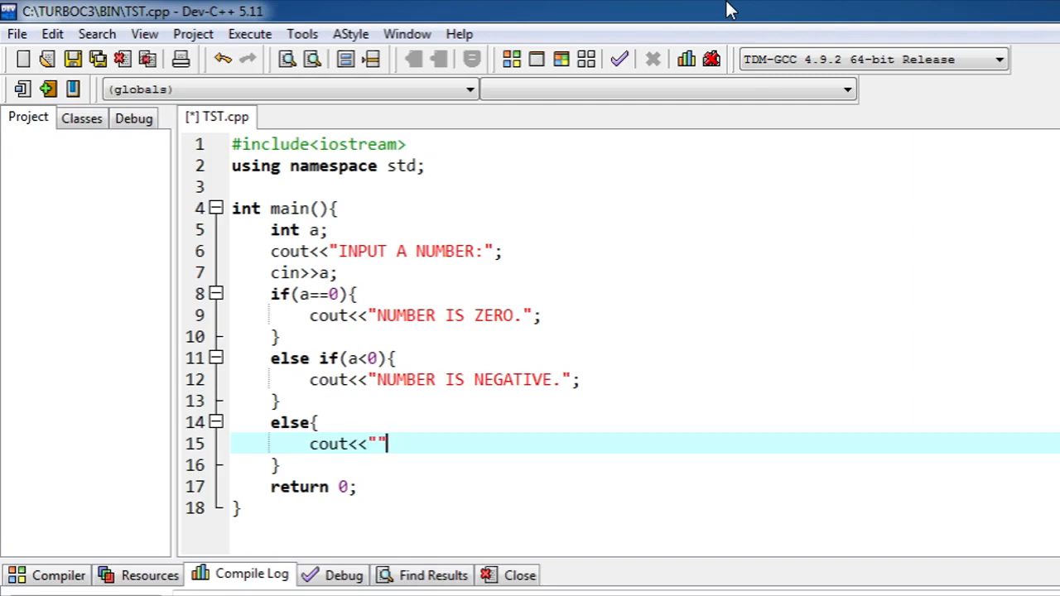
{"action": "type", "text": "NUM"}
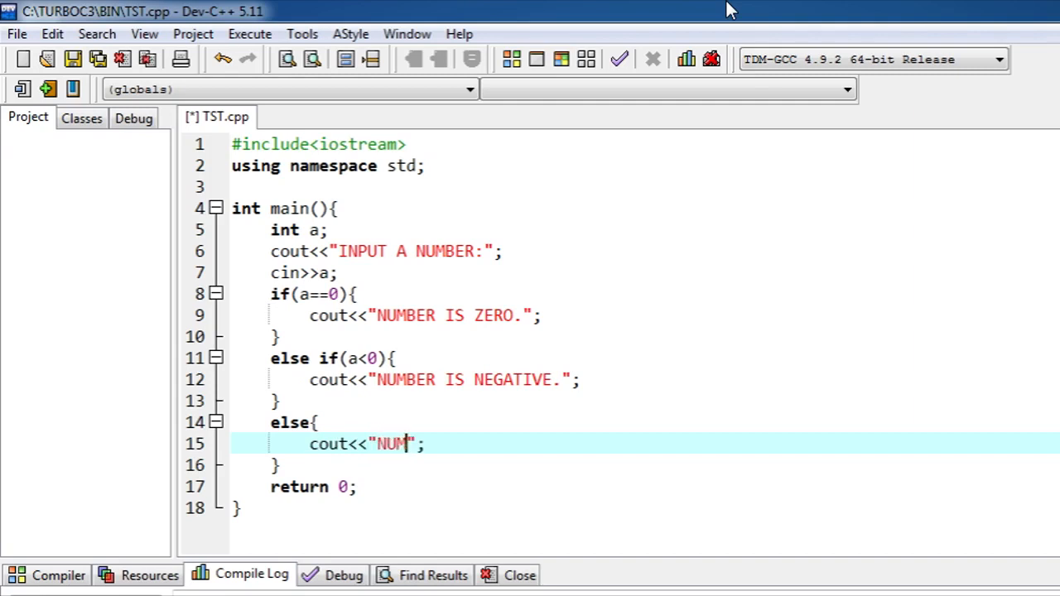
{"action": "type", "text": "BER IS POS"}
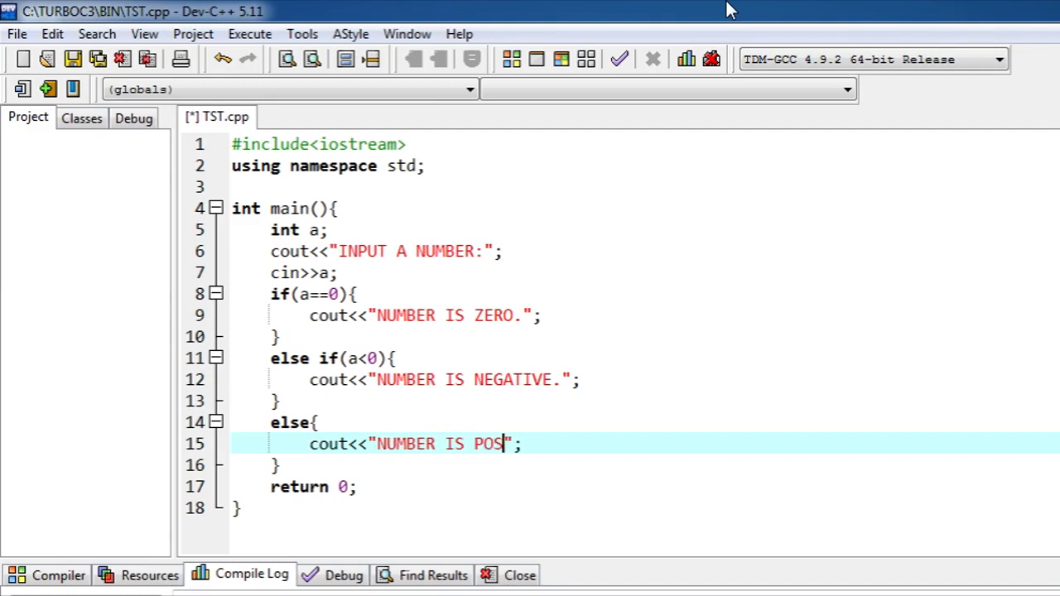
{"action": "type", "text": "ITIVE."}
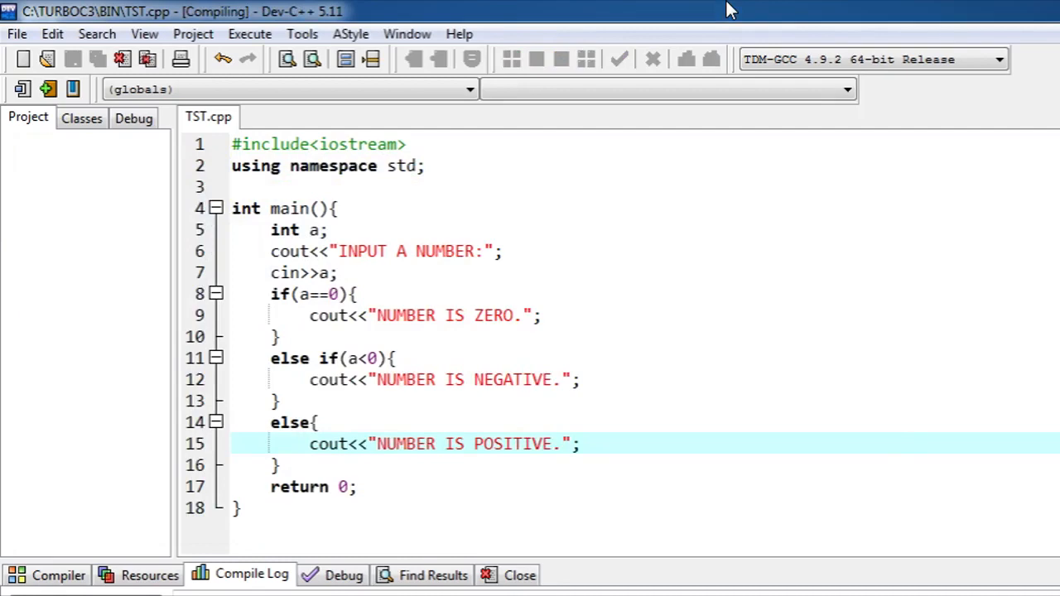
Compile and run the program, test with -4, and close the output console
{"action": "left_click", "coordinate": [471, 58]}
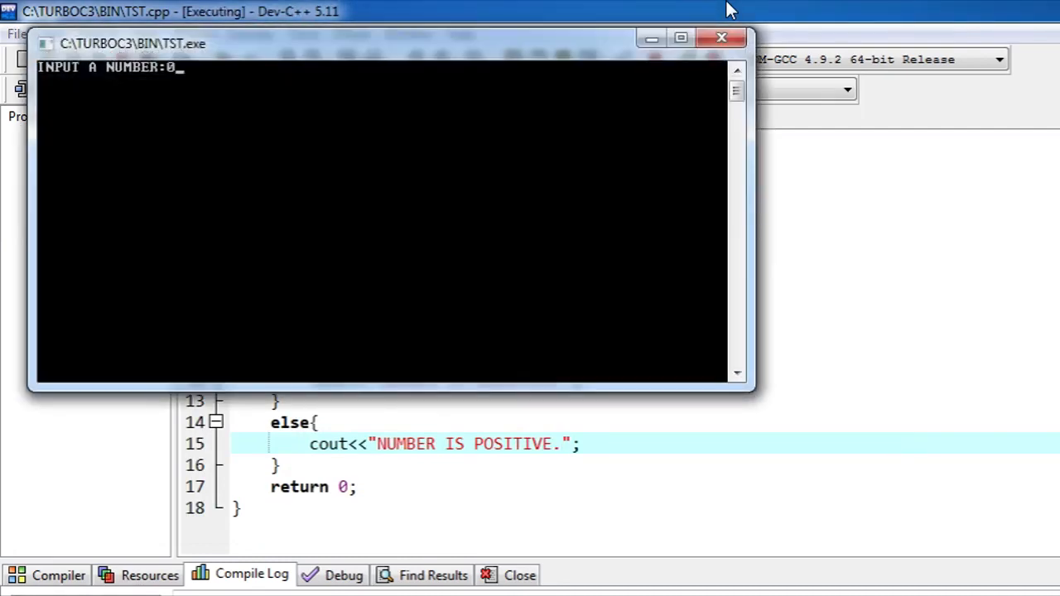
{"action": "left_click", "coordinate": [719, 39]}
{"action": "type", "text": "-4"}
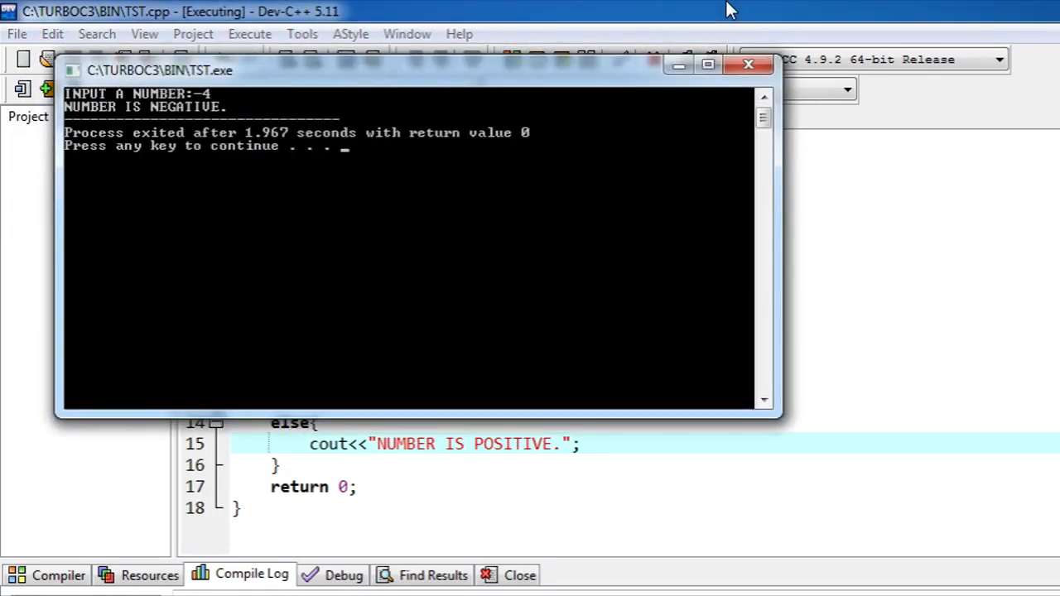
{"action": "key", "text": "enter"}
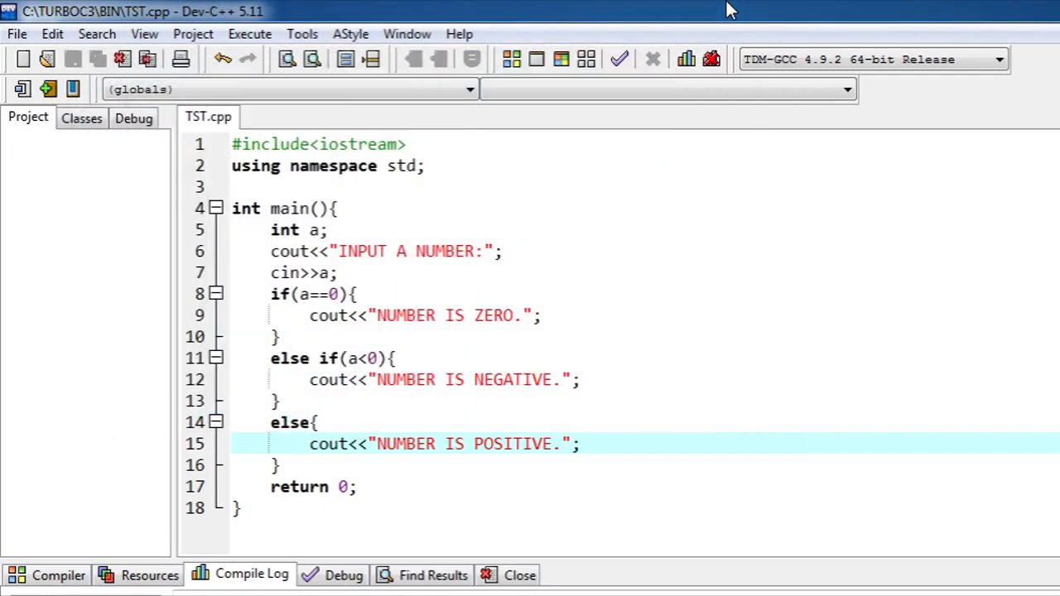